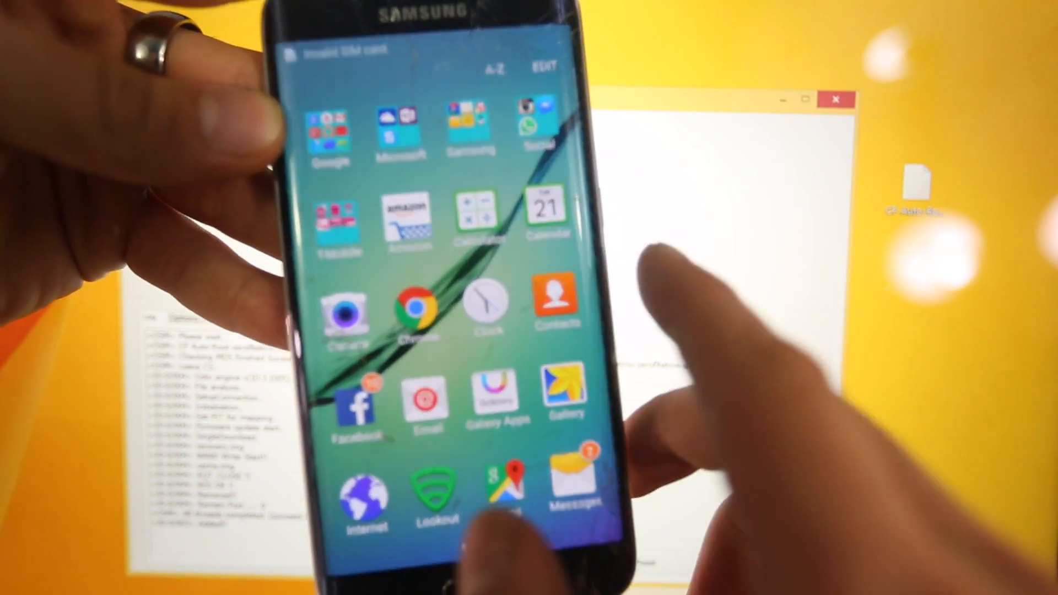
Launch SuperSU Free from the app drawer and decline the Follow me prompt with NO THANKS.
scroll(left, 3)
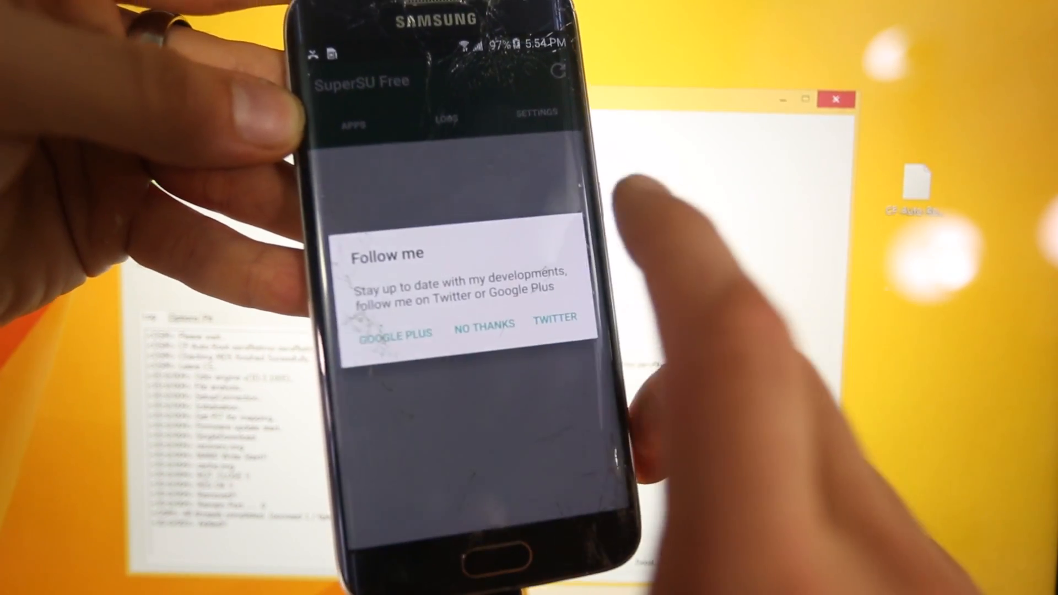
click(483, 329)
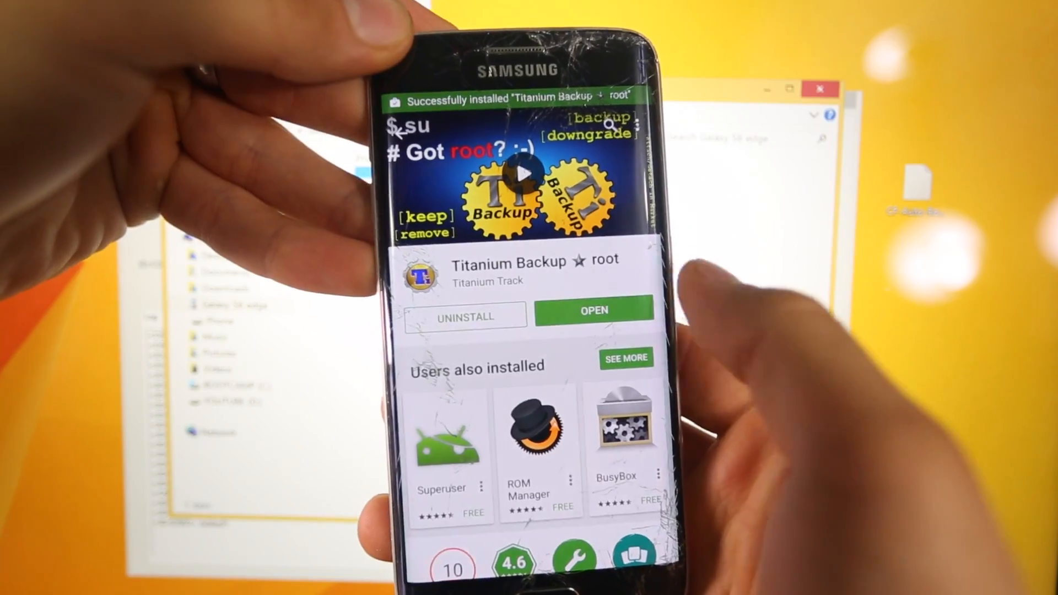
Launch Titanium Backup from the Play Store and grant it superuser access in SuperSU.
click(593, 311)
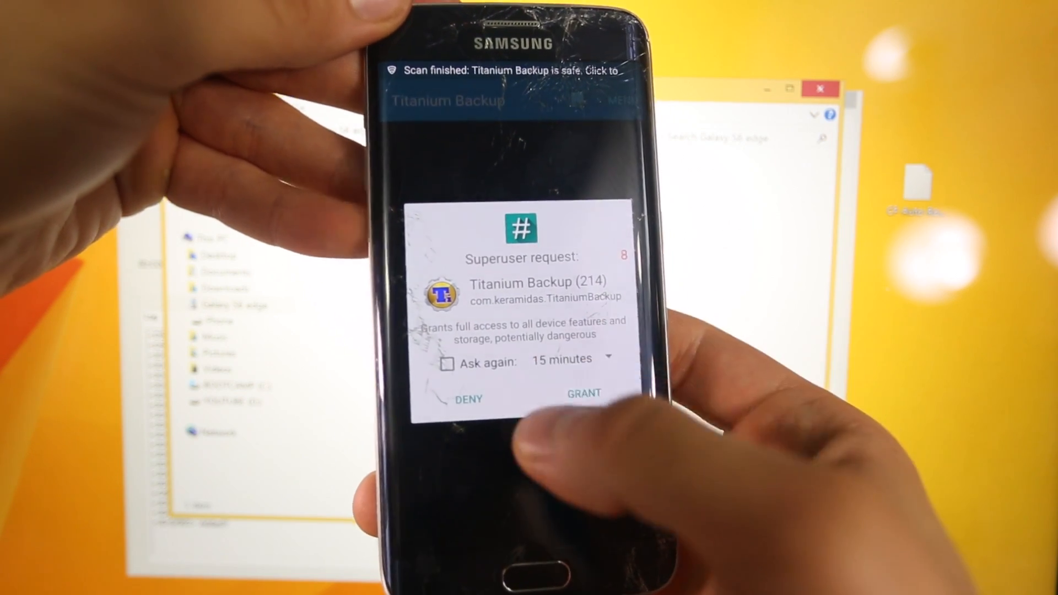
click(563, 388)
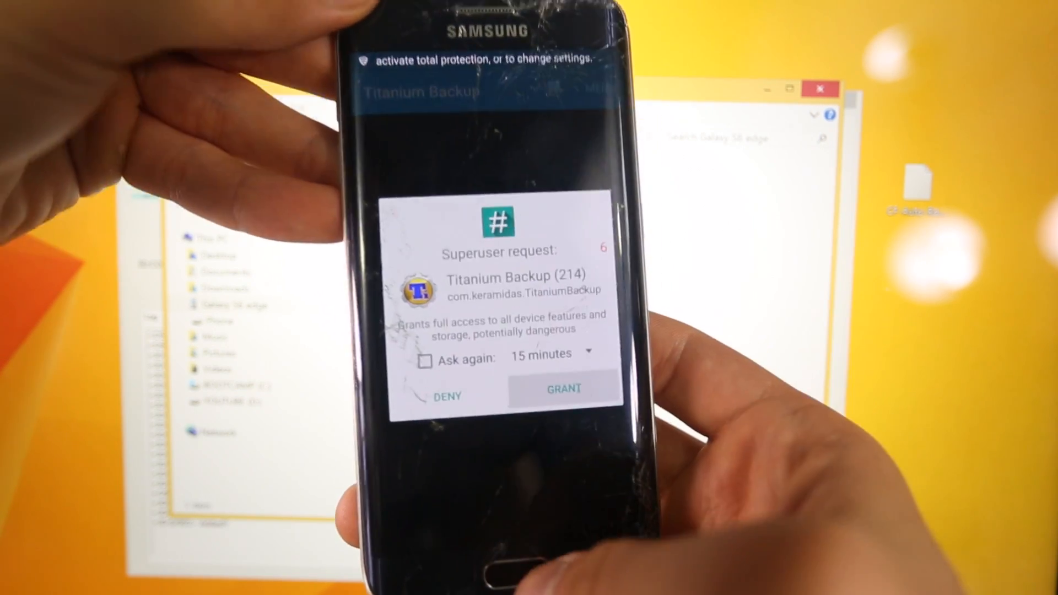
click(563, 389)
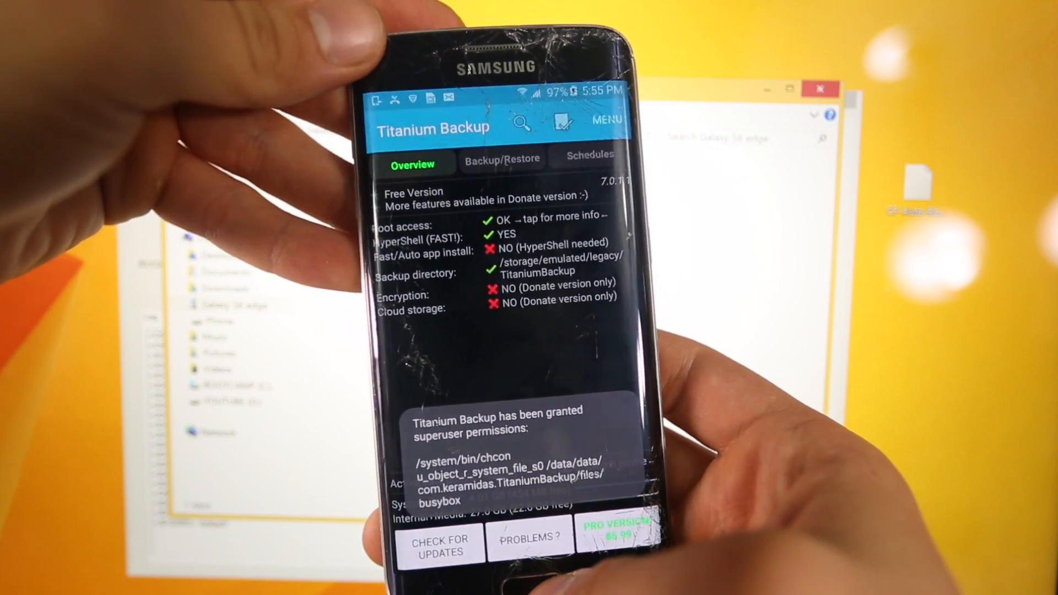